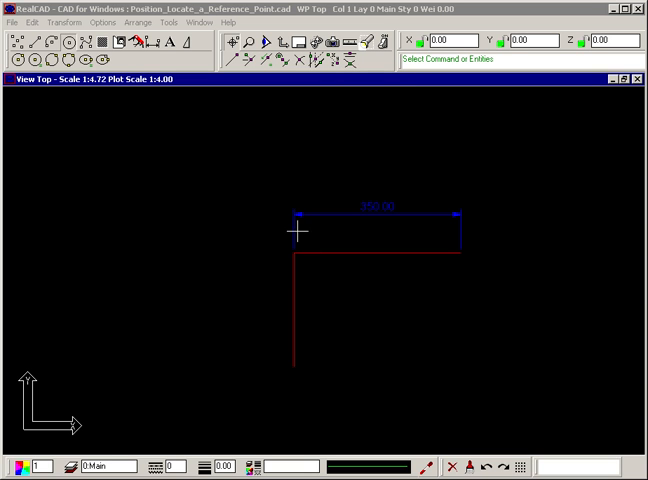
pyautogui.moveTo(298, 170)
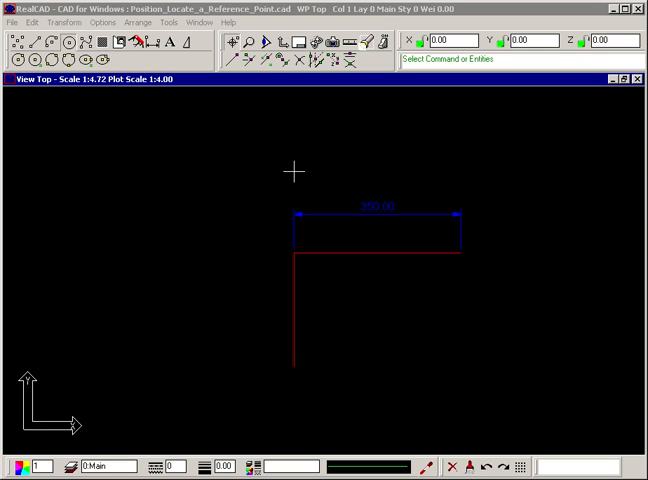
pyautogui.moveTo(162, 176)
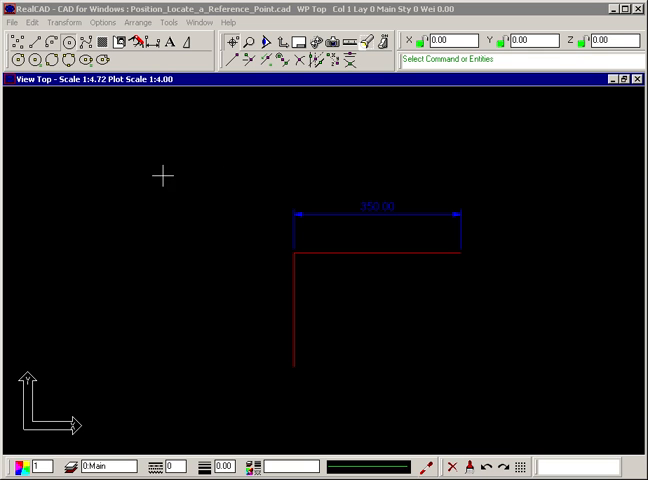
pyautogui.moveTo(170, 184)
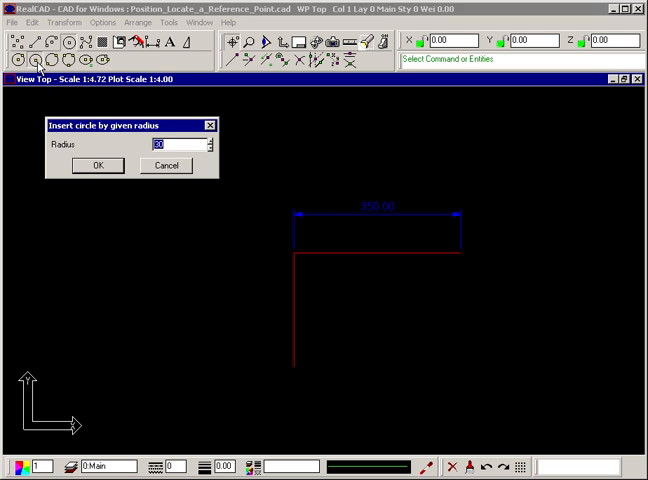
# Step: Confirm the entered radius for the circle-by-radius command
pyautogui.click(96, 164)
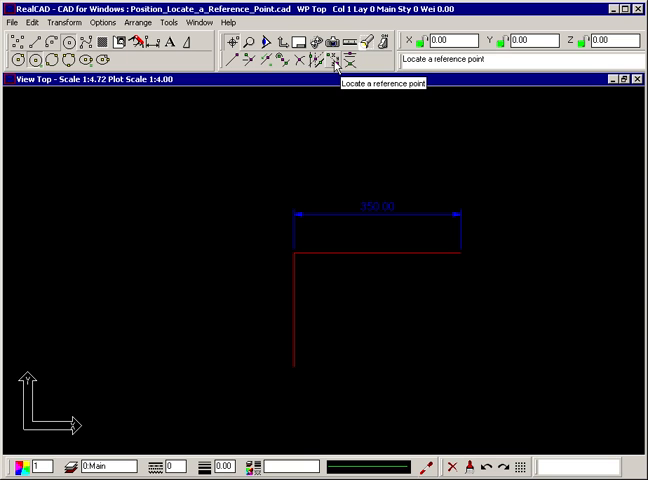
# Step: Begin Locate a reference point for placing the circle
pyautogui.click(340, 58)
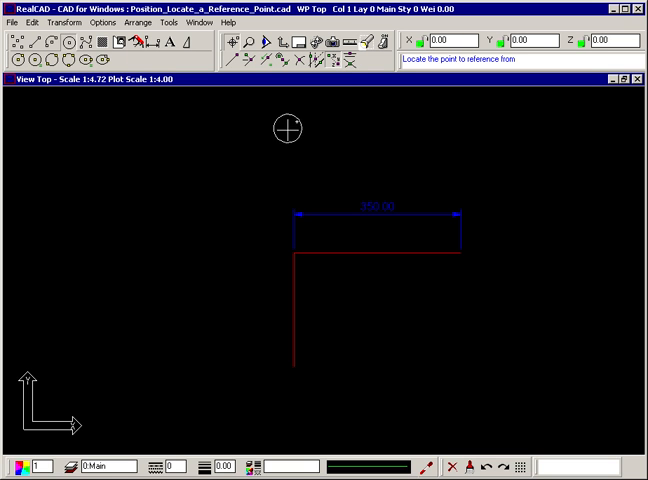
pyautogui.moveTo(260, 150)
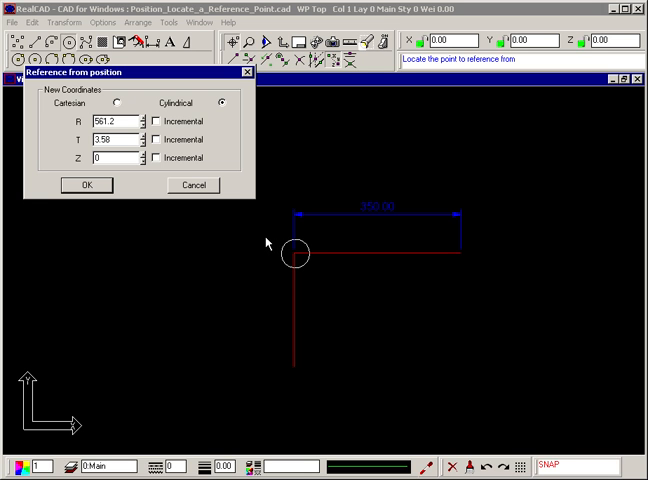
pyautogui.moveTo(268, 244)
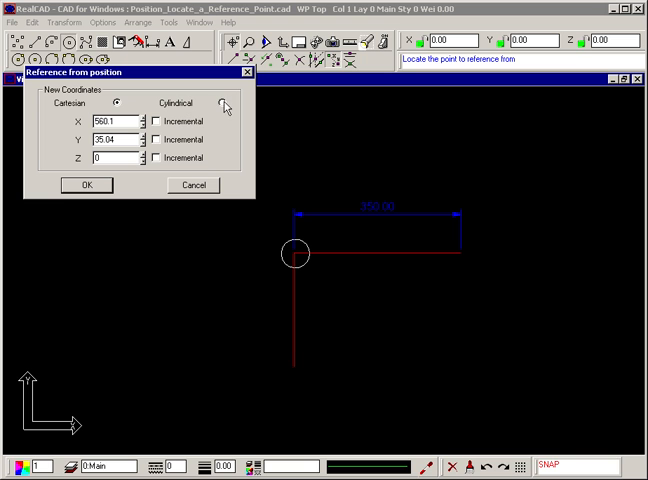
# Step: Place the circle at an incremental Cartesian offset of X -200, Y 100 from the corner
pyautogui.click(226, 104)
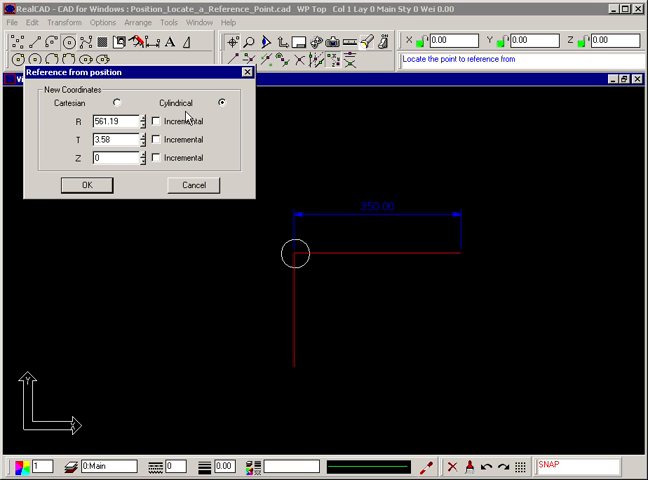
pyautogui.click(120, 104)
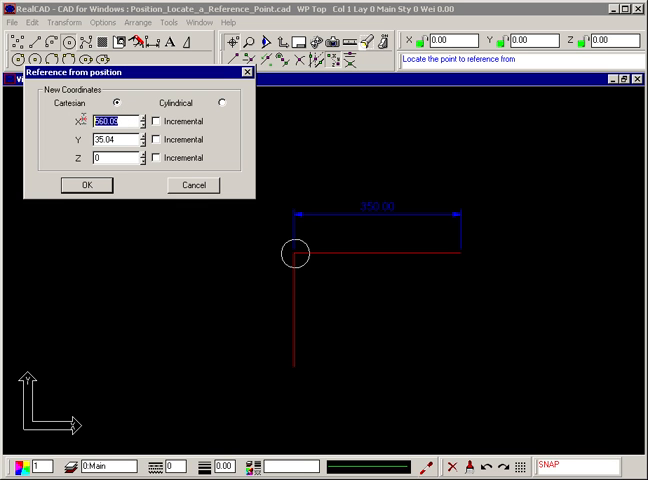
pyautogui.write('-2')
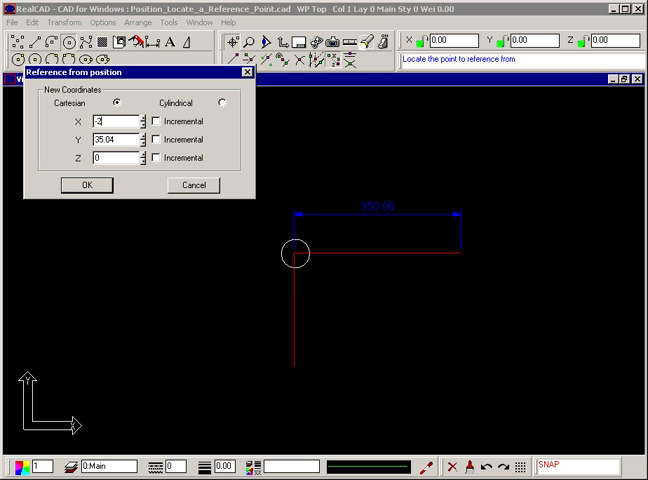
pyautogui.write('00')
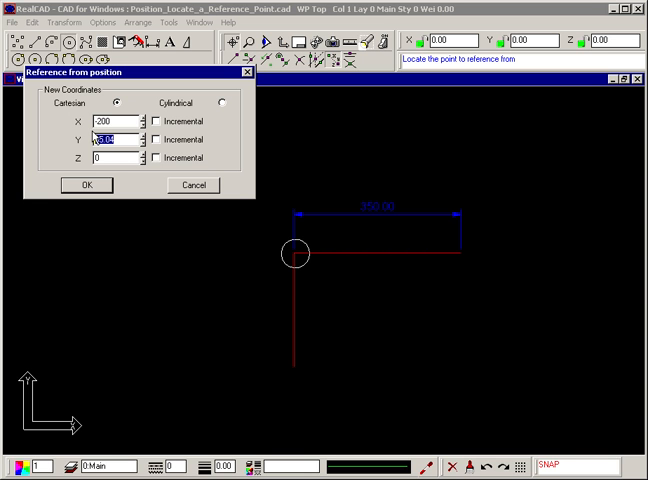
pyautogui.write('100')
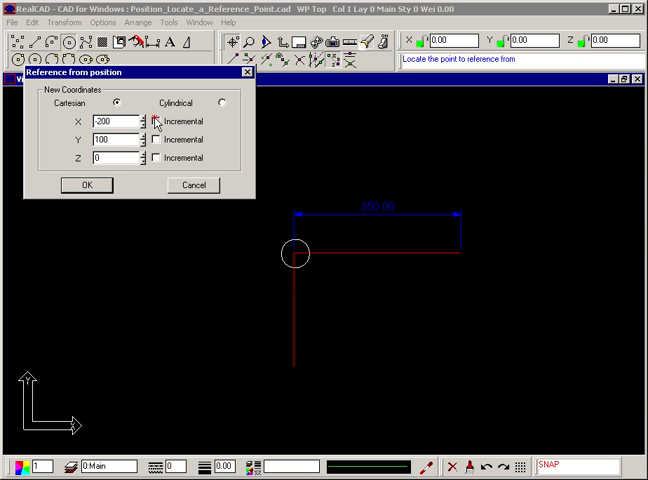
pyautogui.click(156, 120)
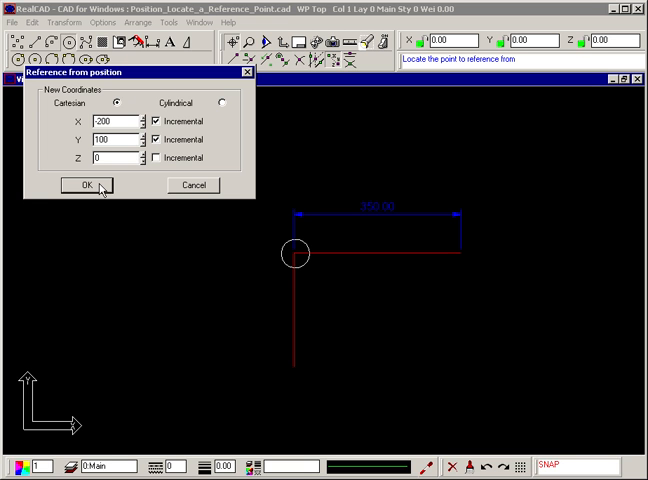
pyautogui.click(84, 184)
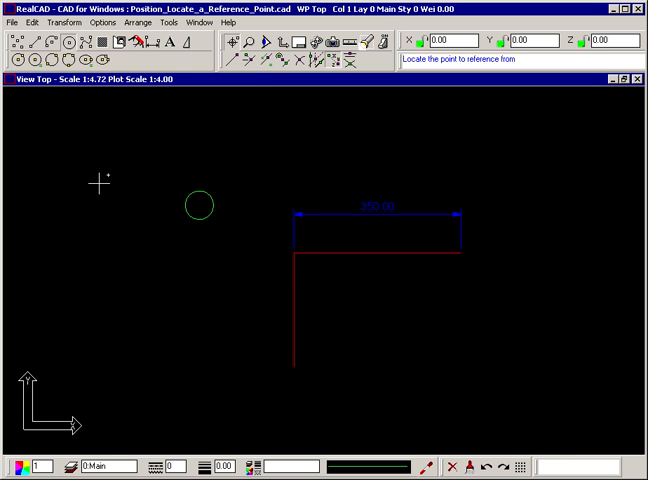
pyautogui.moveTo(96, 168)
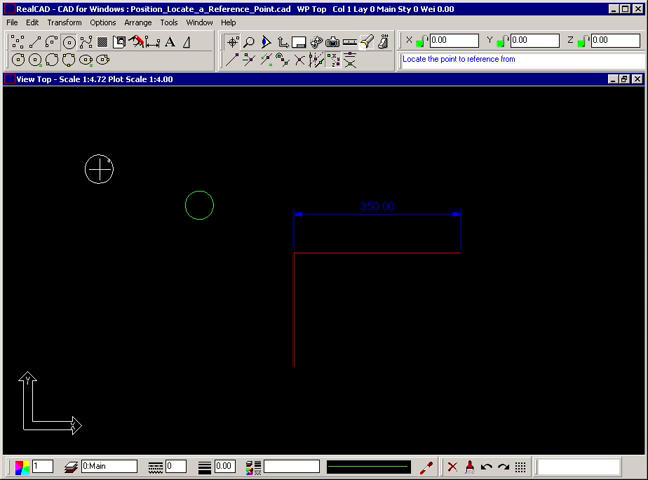
pyautogui.moveTo(104, 164)
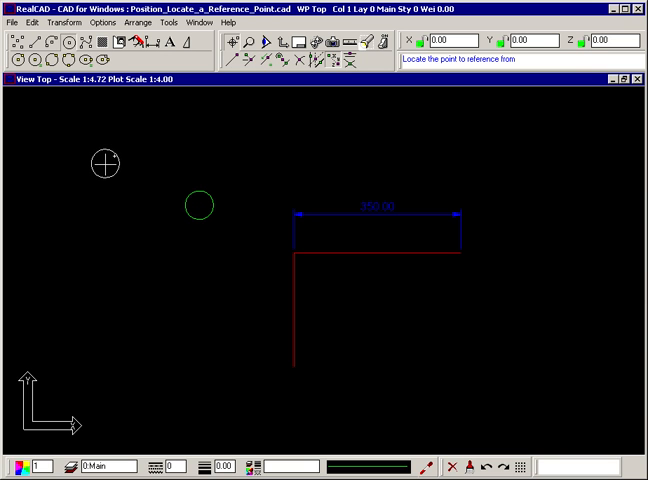
pyautogui.moveTo(108, 166)
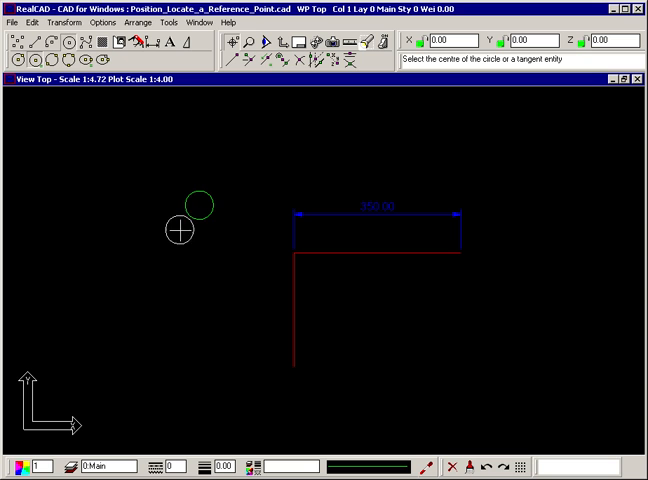
pyautogui.moveTo(232, 200)
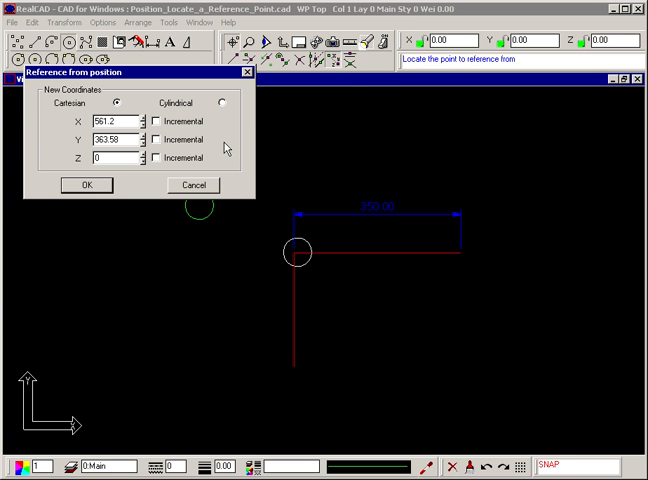
# Step: Place the second circle at an incremental cylindrical offset of R 300, angle 35 from the corner
pyautogui.click(224, 104)
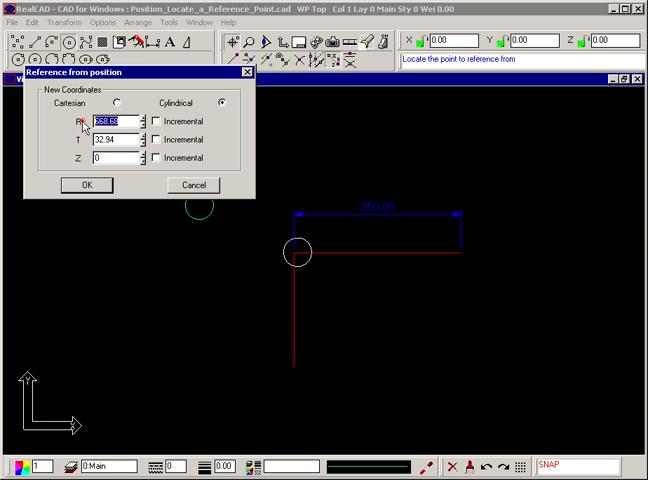
pyautogui.write('3')
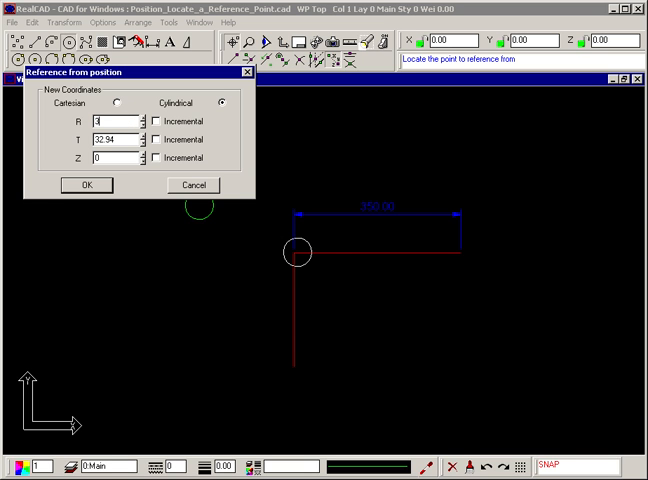
pyautogui.write('00')
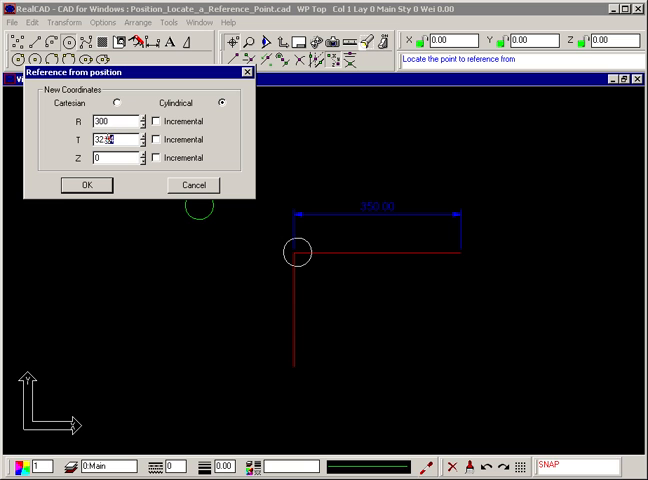
pyautogui.write('35')
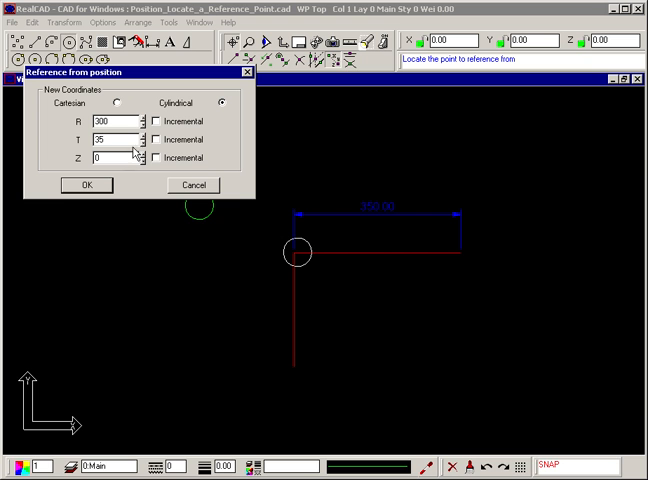
pyautogui.click(158, 120)
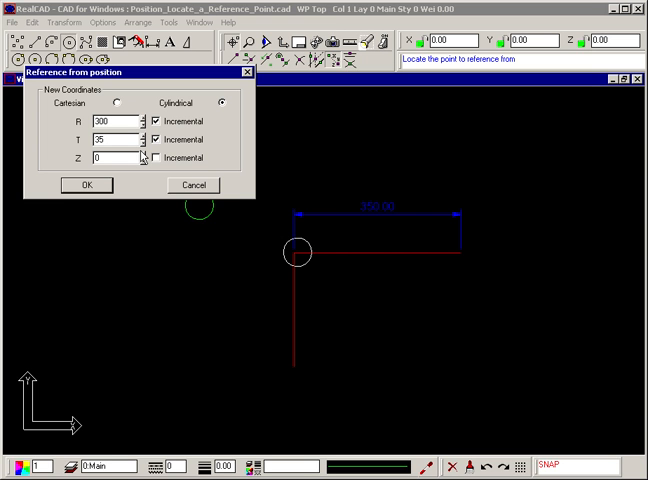
pyautogui.click(86, 184)
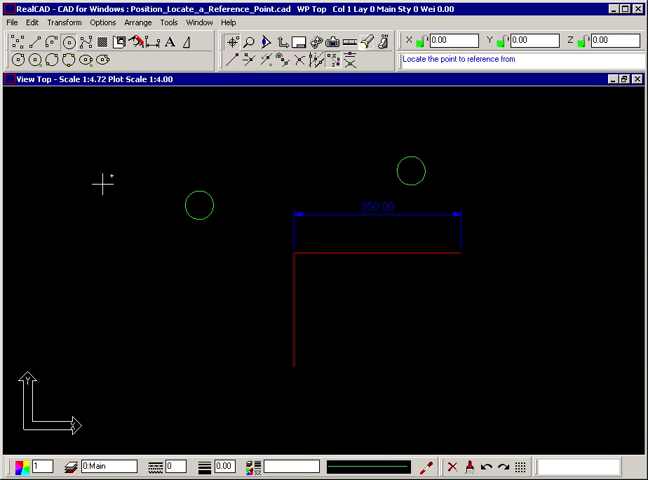
pyautogui.moveTo(106, 260)
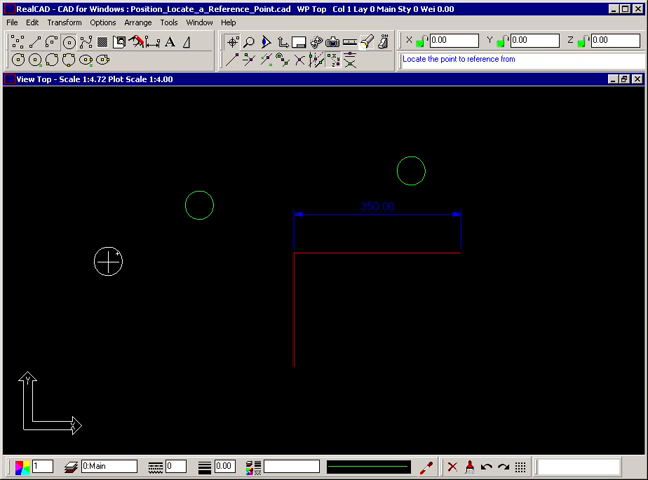